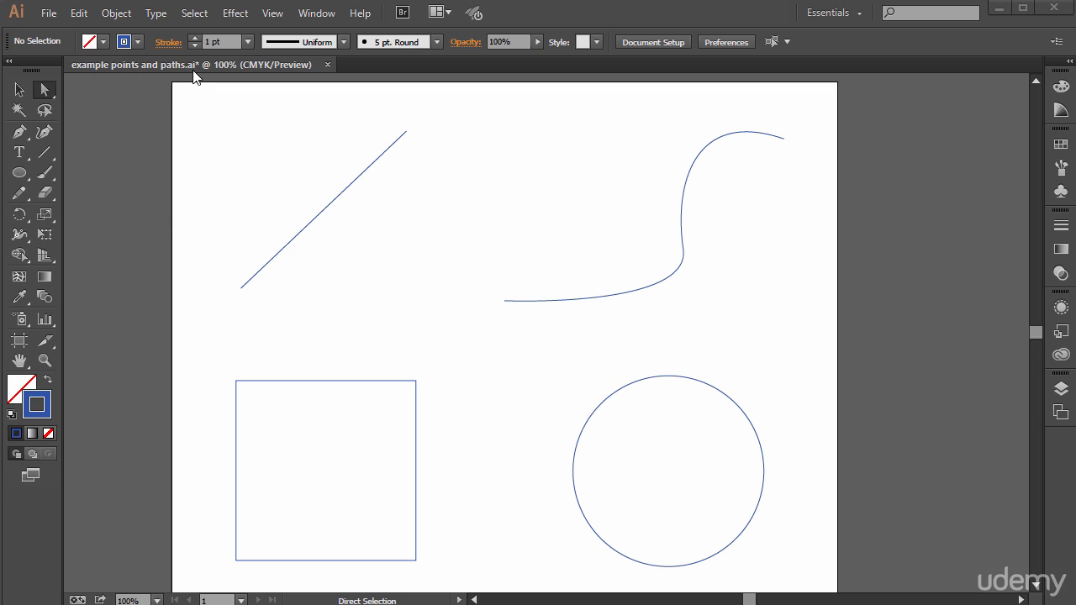
{"action": "mouse_move", "coordinate": [719, 223]}
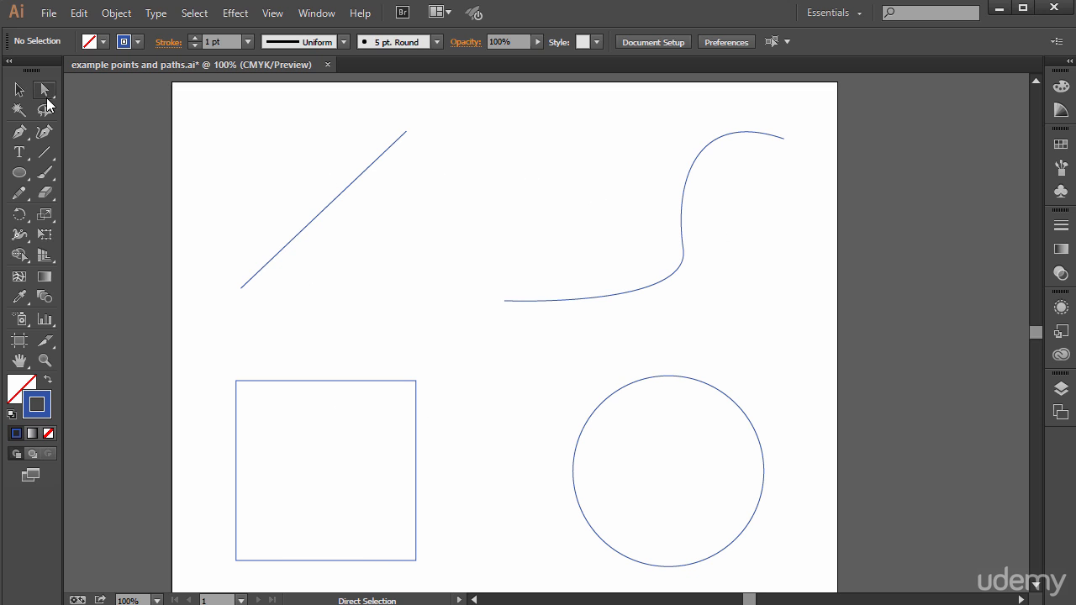
{"action": "mouse_move", "coordinate": [44, 89]}
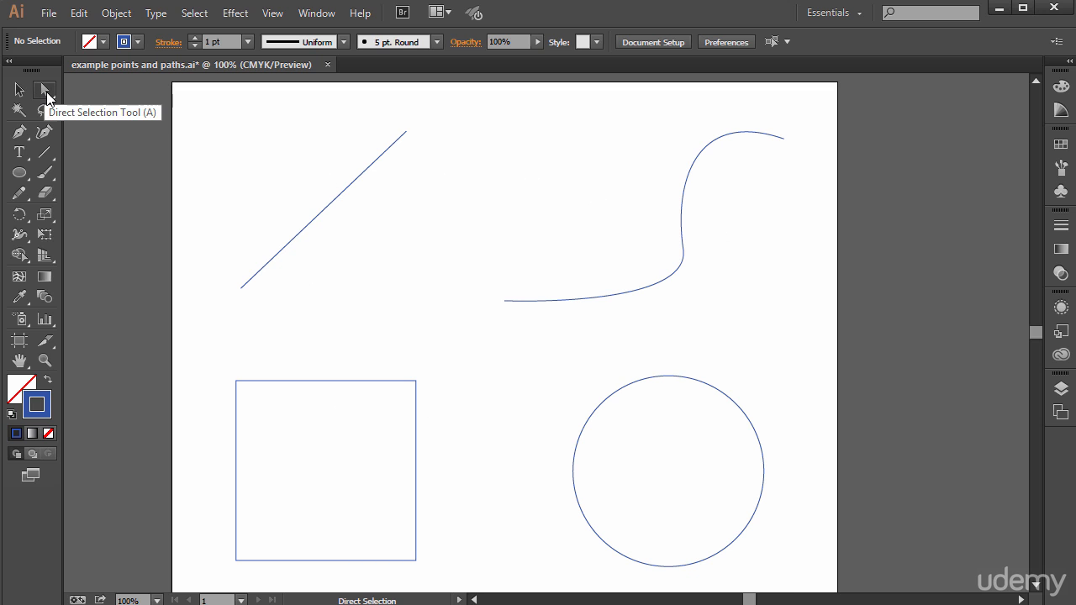
{"action": "mouse_move", "coordinate": [66, 101]}
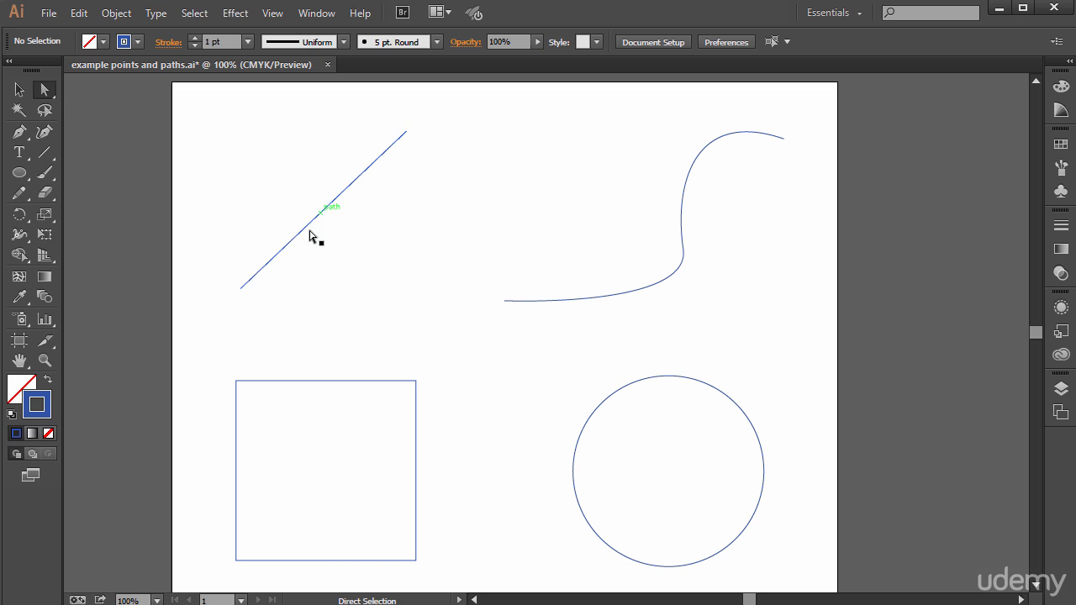
{"action": "mouse_move", "coordinate": [385, 160]}
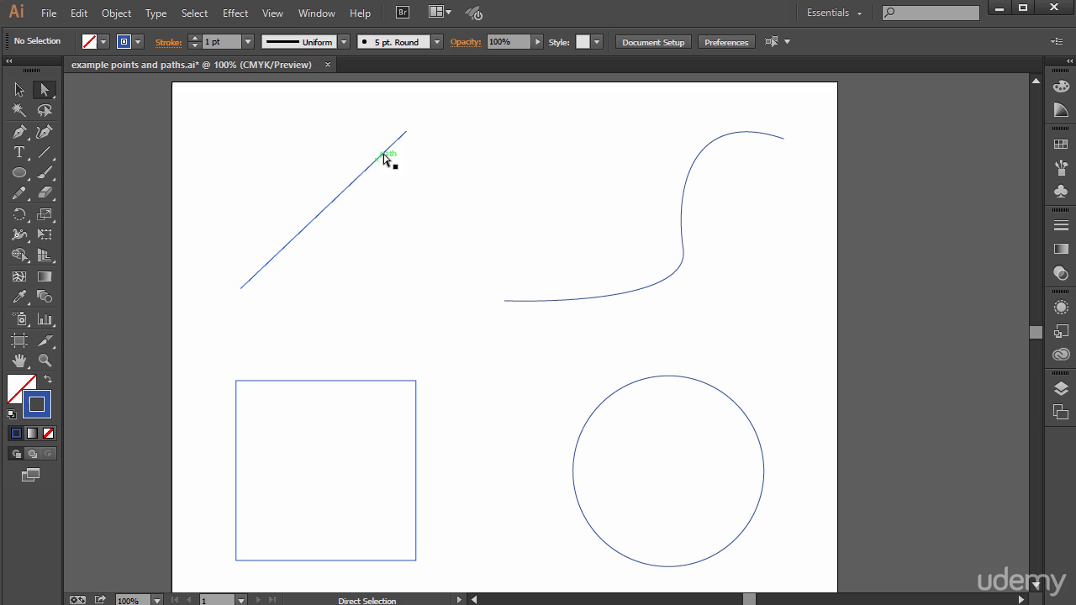
Select the line's lower endpoint and drag it up and left to change the angle
{"action": "left_click", "coordinate": [405, 131]}
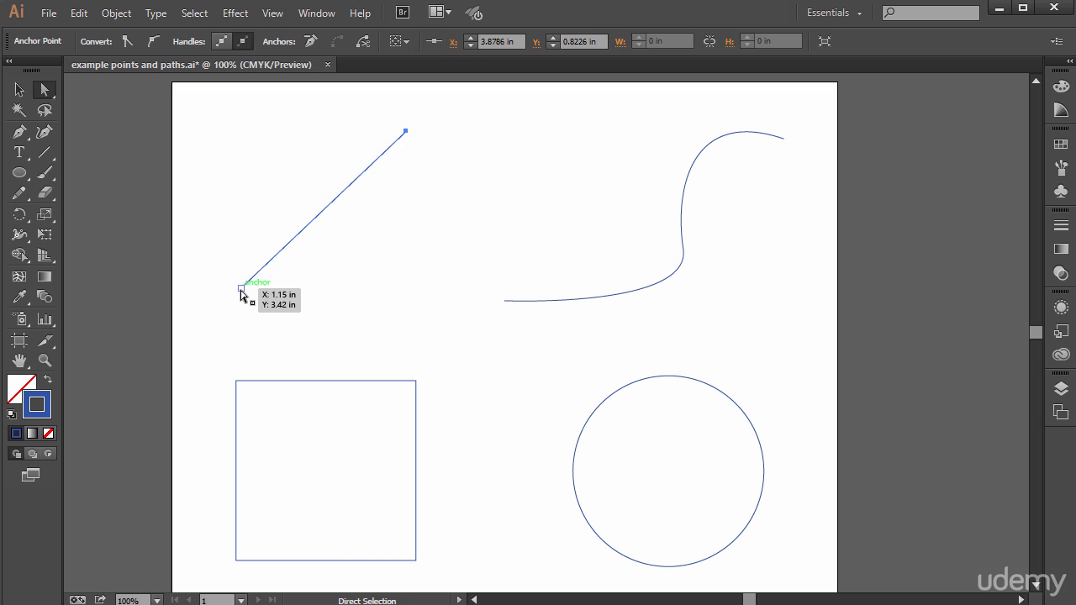
{"action": "left_click_drag", "start_coordinate": [243, 292], "coordinate": [234, 272]}
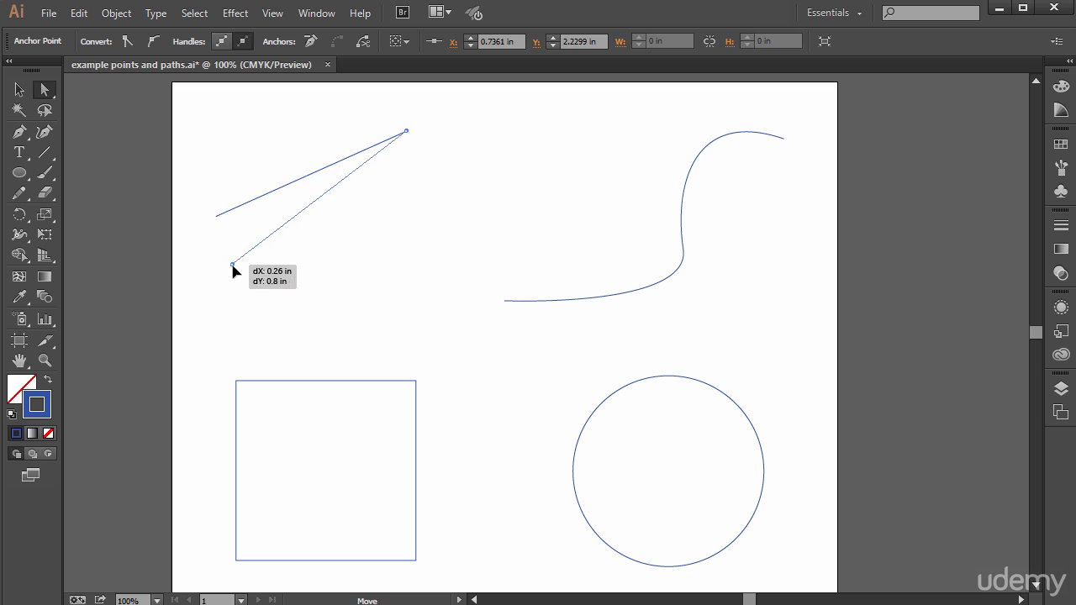
{"action": "left_click_drag", "start_coordinate": [235, 269], "coordinate": [318, 183]}
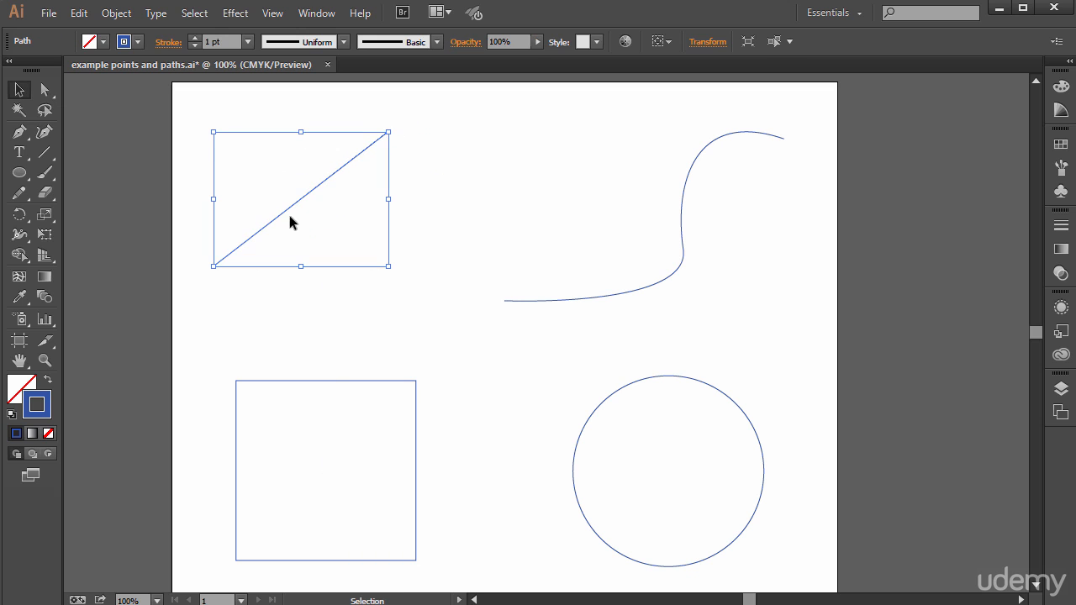
Drag a bounding-box corner to scale the whole straight line larger
{"action": "left_click_drag", "start_coordinate": [388, 264], "coordinate": [446, 331]}
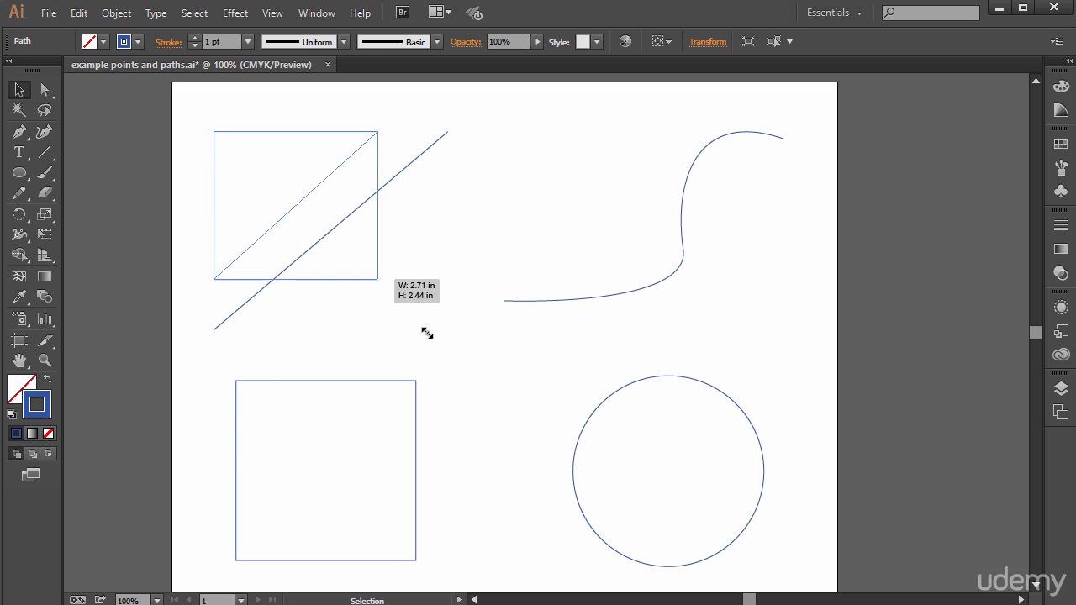
{"action": "left_click_drag", "start_coordinate": [428, 332], "coordinate": [413, 284]}
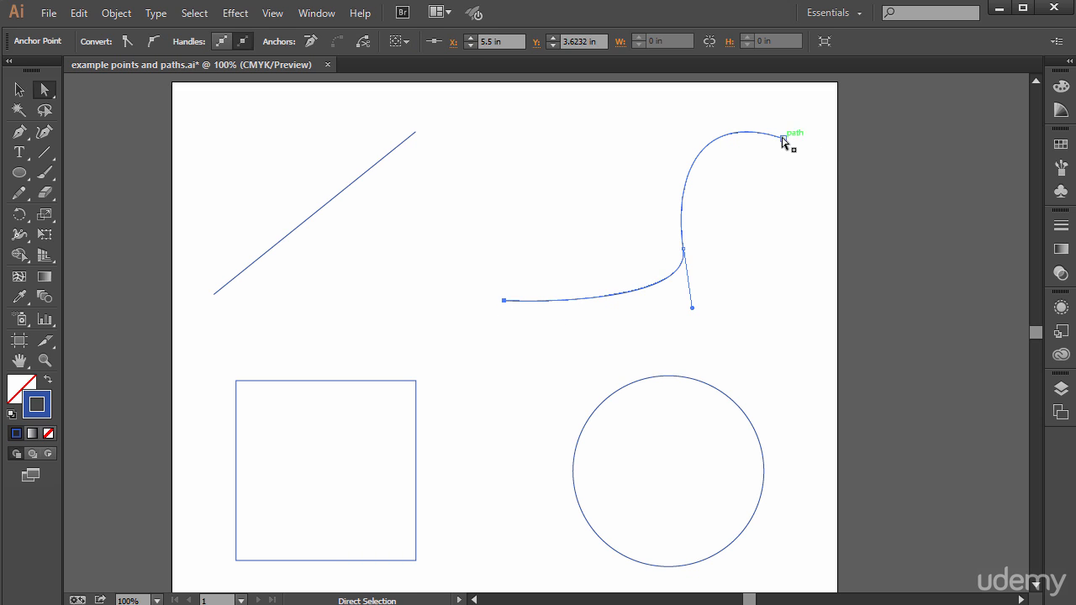
{"action": "mouse_move", "coordinate": [694, 309]}
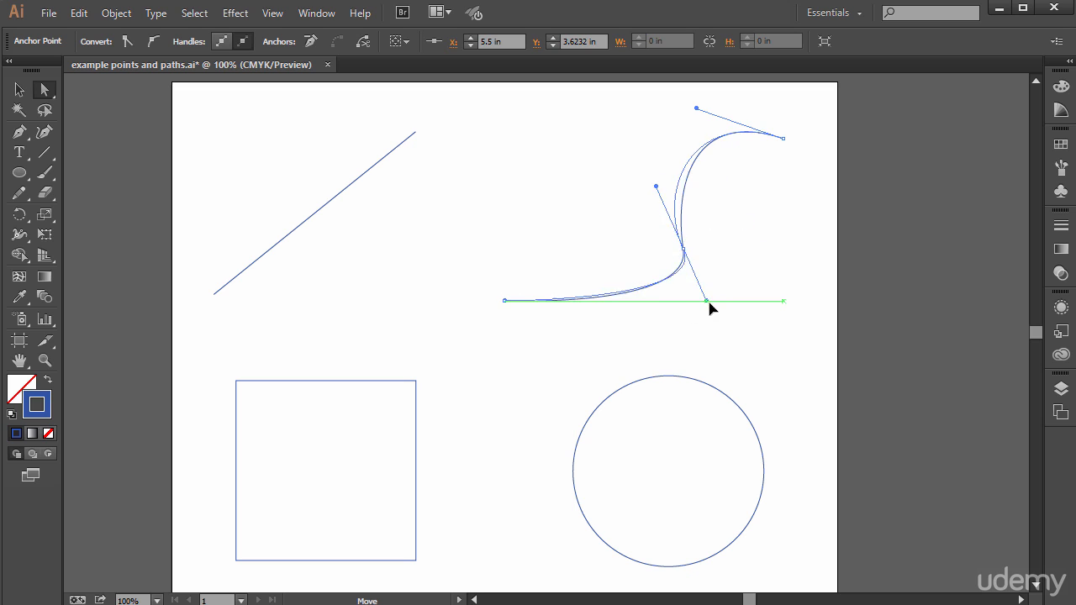
{"action": "left_click_drag", "start_coordinate": [706, 300], "coordinate": [727, 336]}
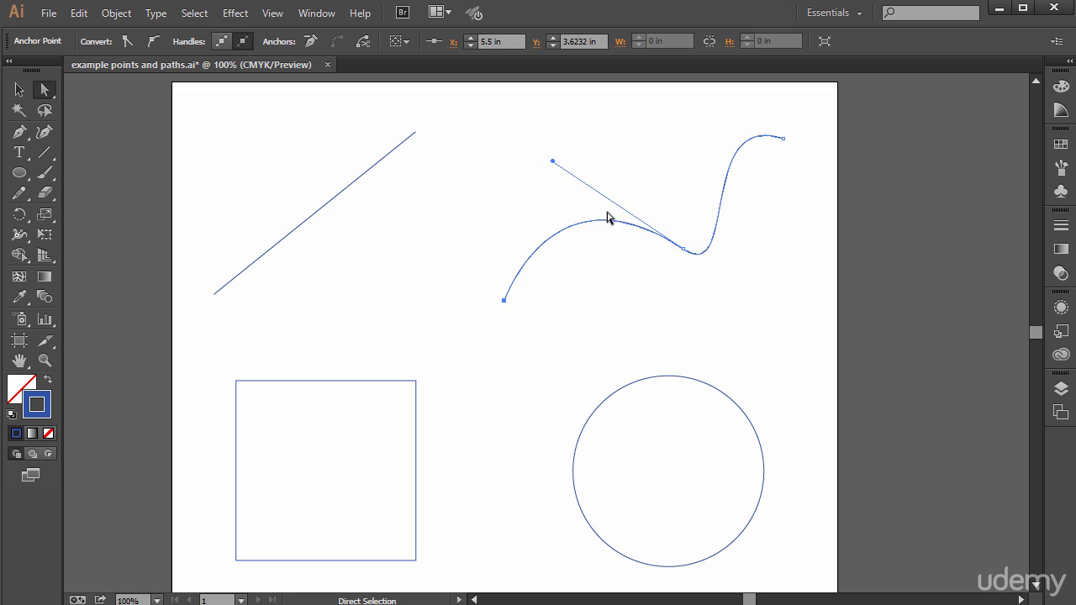
{"action": "mouse_move", "coordinate": [555, 169]}
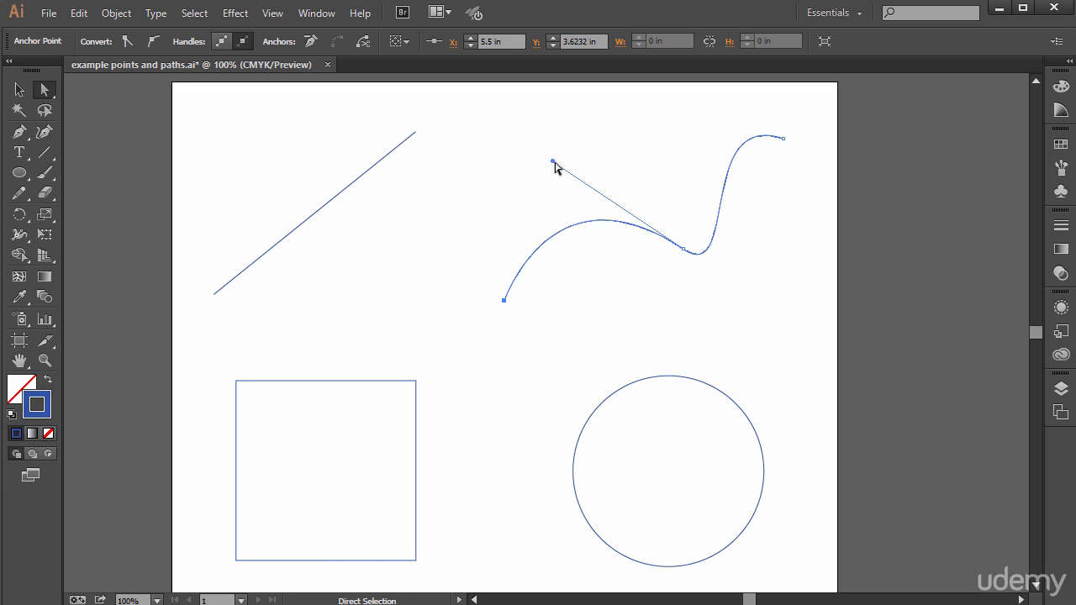
{"action": "left_click_drag", "start_coordinate": [685, 248], "coordinate": [685, 290]}
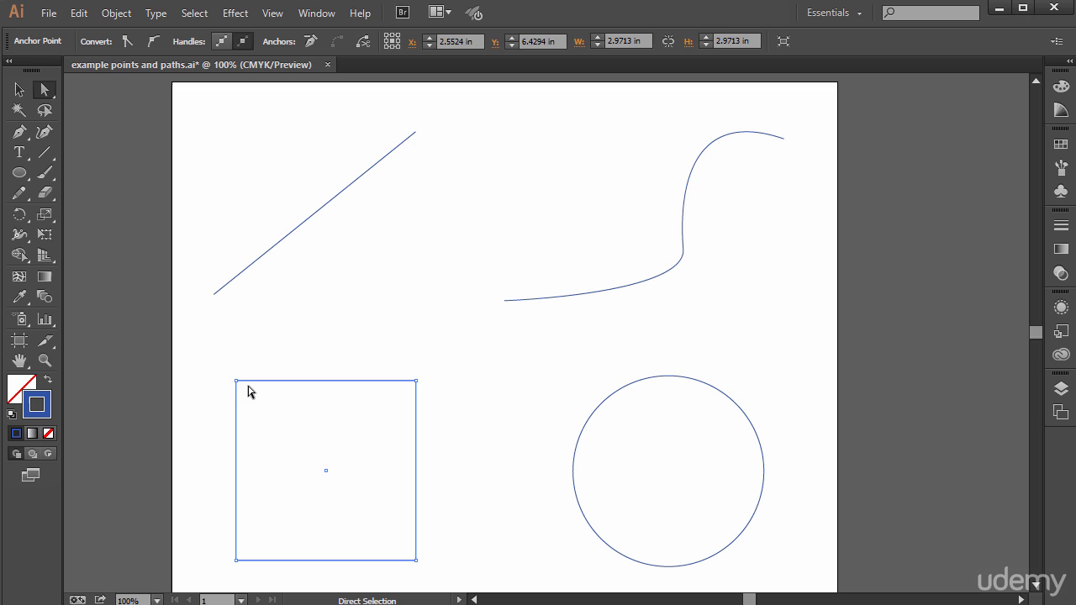
{"action": "mouse_move", "coordinate": [237, 382]}
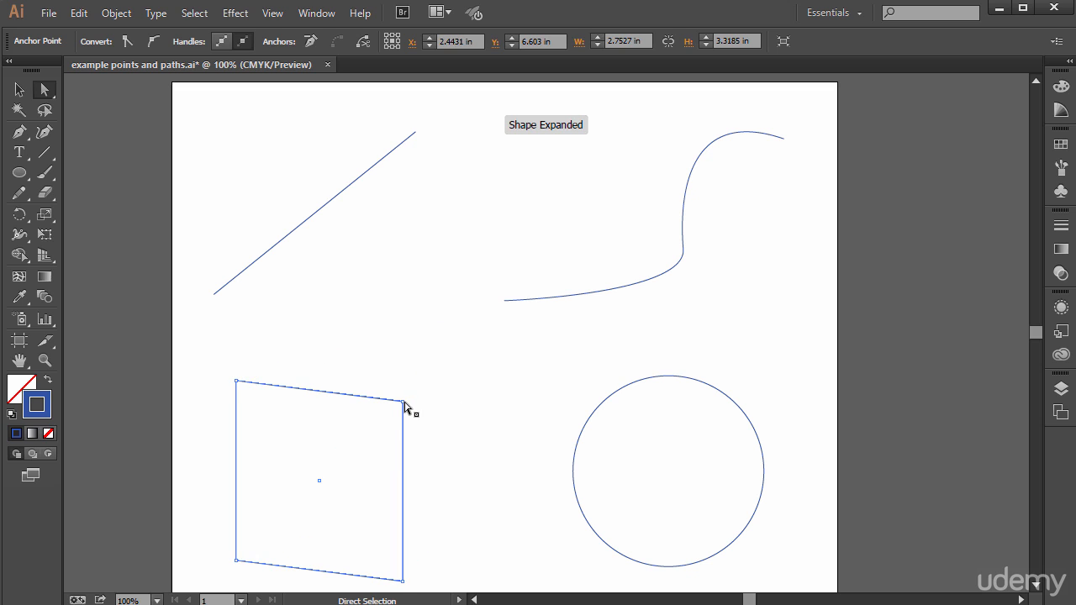
Drag the square's top-right corner up and outward
{"action": "left_click_drag", "start_coordinate": [404, 405], "coordinate": [446, 353]}
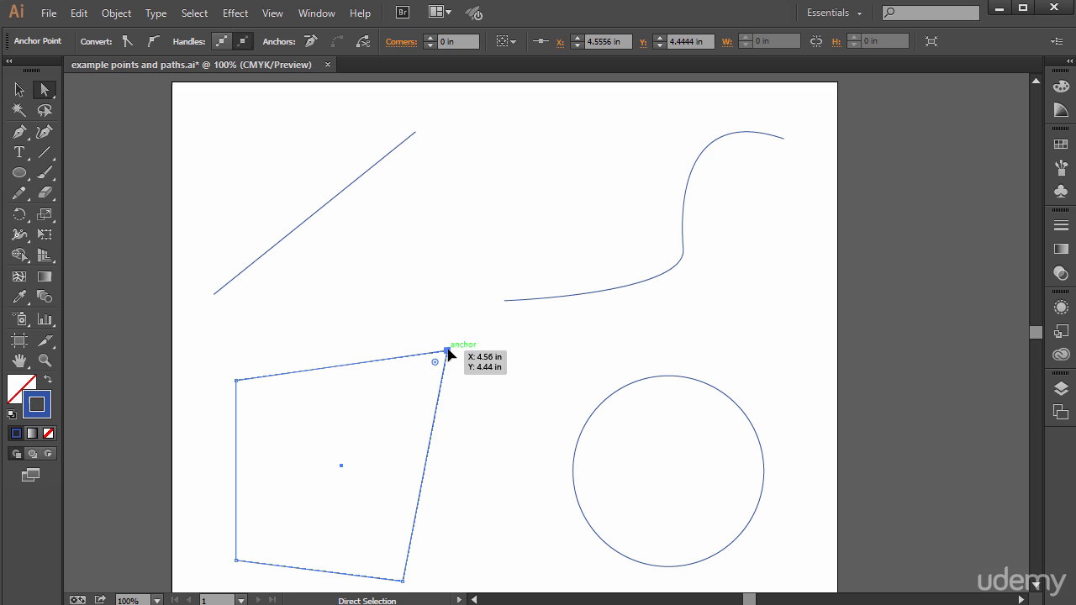
{"action": "mouse_move", "coordinate": [694, 382]}
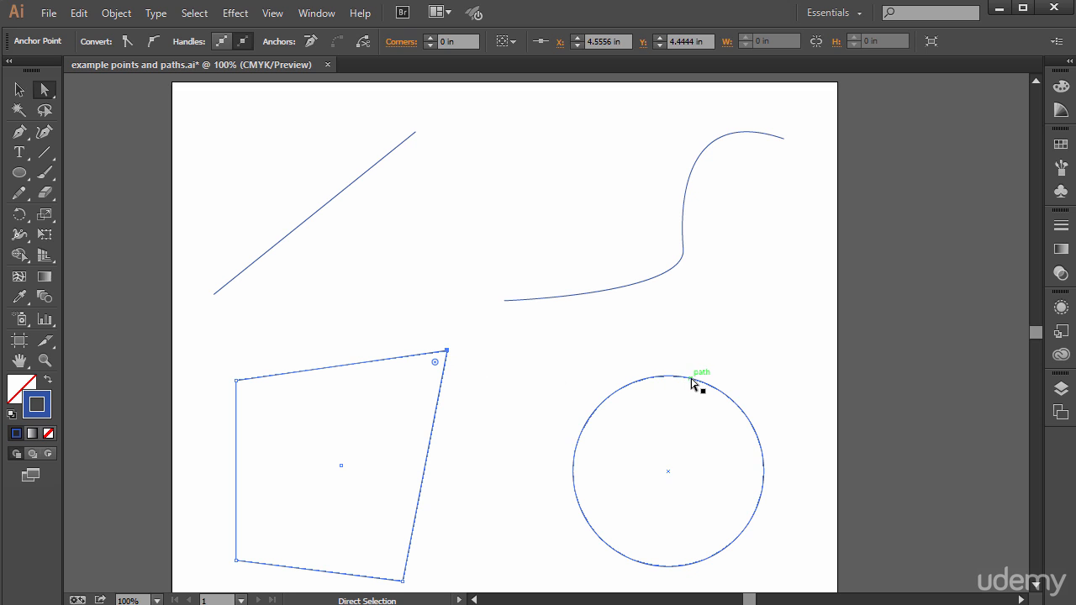
Select the circle's outline and drag its left side outward and upward into a blob
{"action": "left_click", "coordinate": [666, 376]}
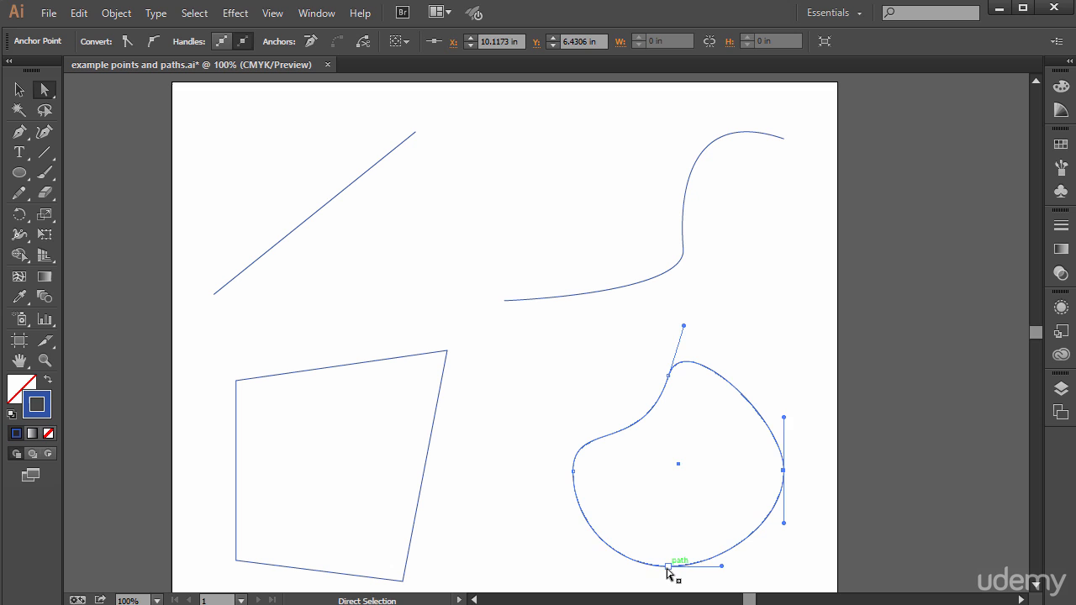
{"action": "left_click_drag", "start_coordinate": [679, 564], "coordinate": [555, 467]}
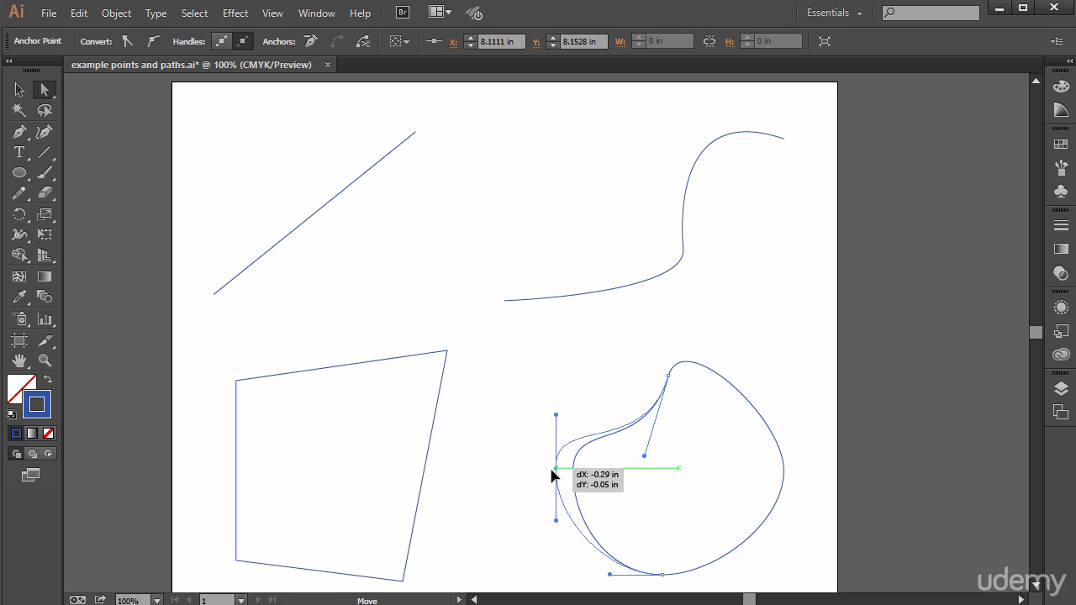
{"action": "left_click_drag", "start_coordinate": [555, 468], "coordinate": [547, 421]}
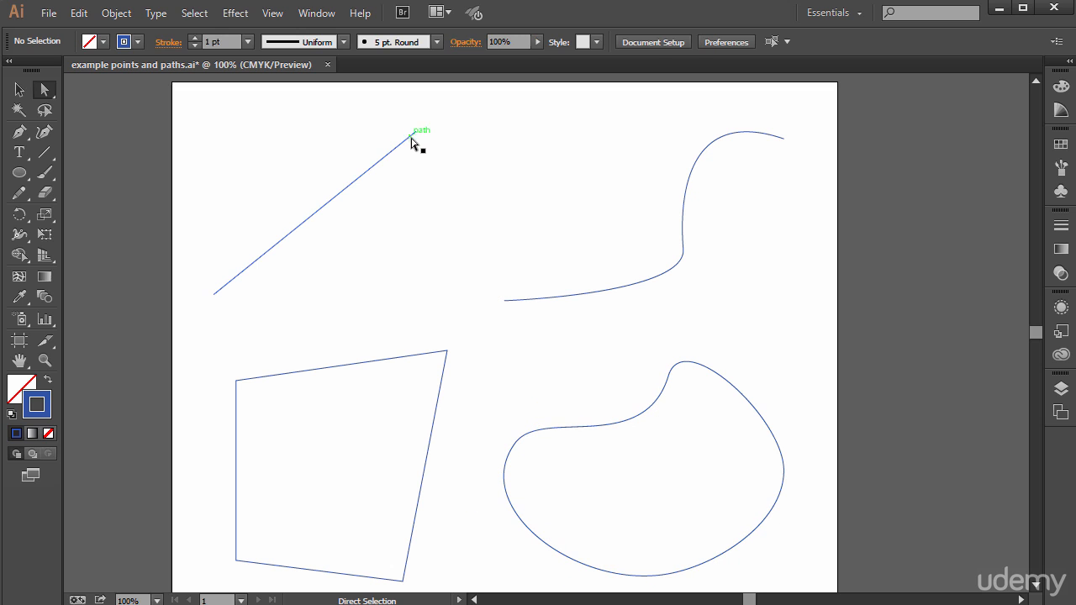
{"action": "mouse_move", "coordinate": [450, 143]}
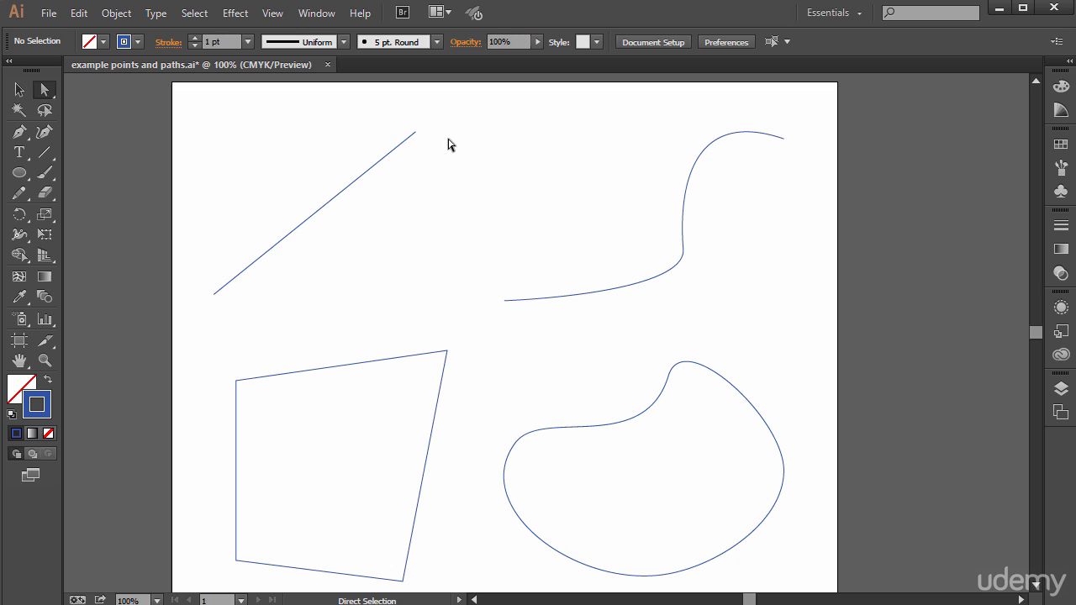
{"action": "mouse_move", "coordinate": [405, 366]}
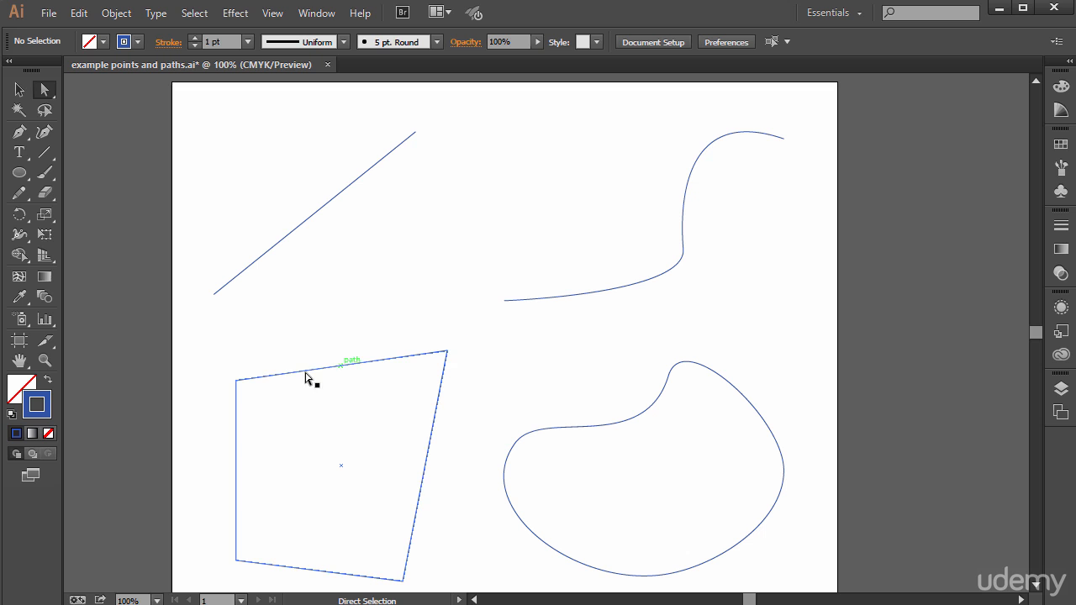
{"action": "mouse_move", "coordinate": [446, 361]}
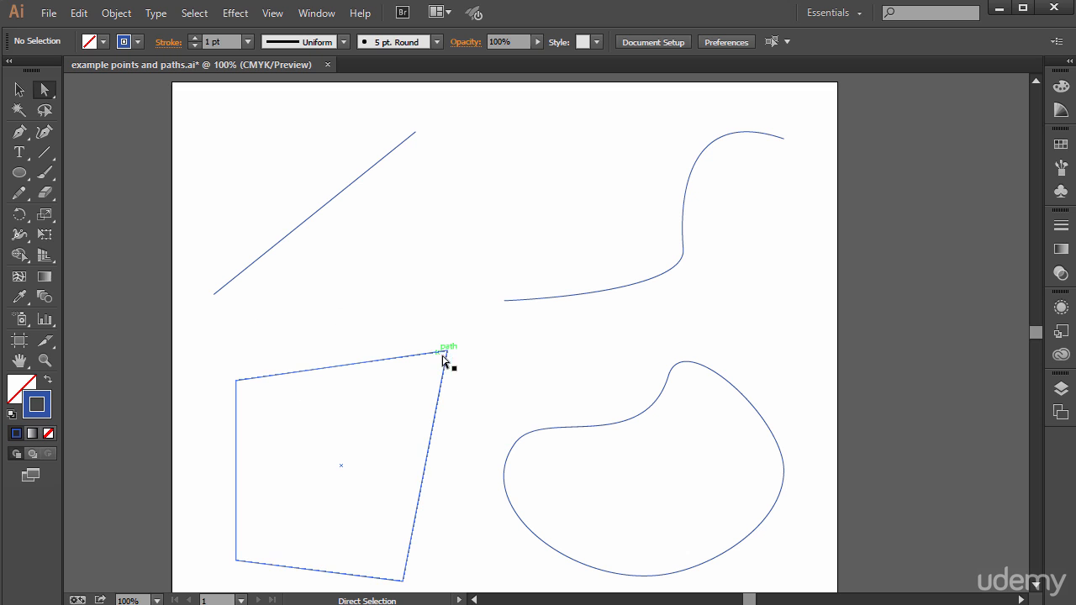
{"action": "left_click", "coordinate": [477, 237]}
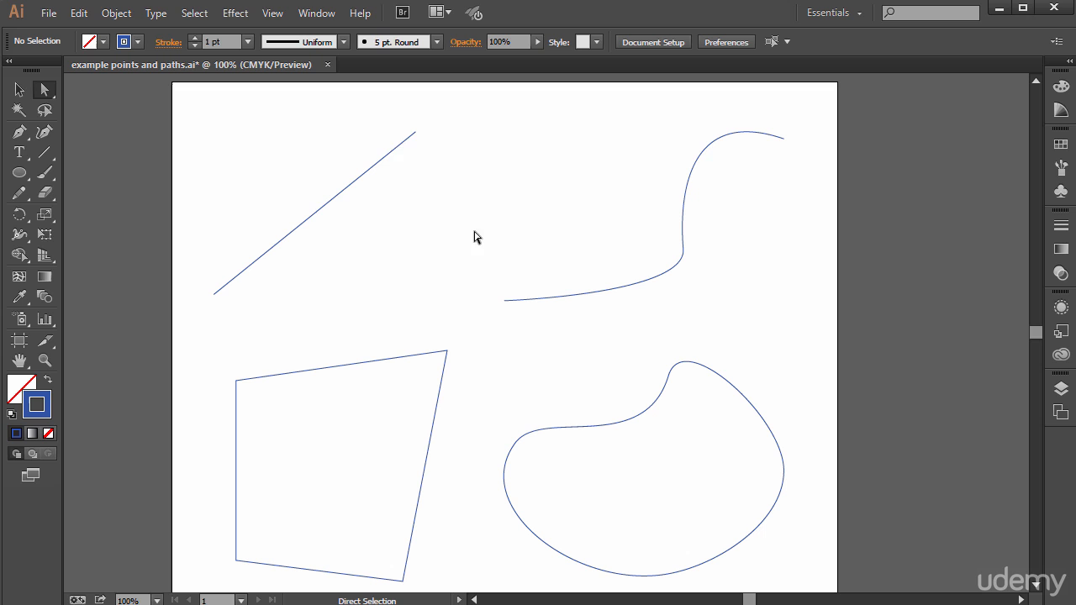
{"action": "mouse_move", "coordinate": [418, 149]}
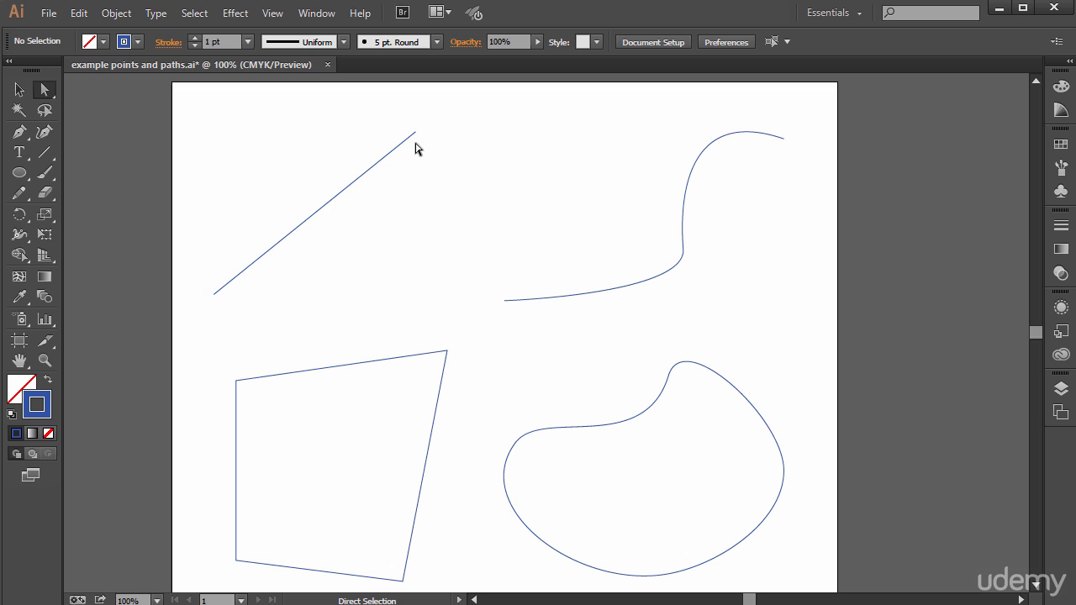
{"action": "mouse_move", "coordinate": [300, 232]}
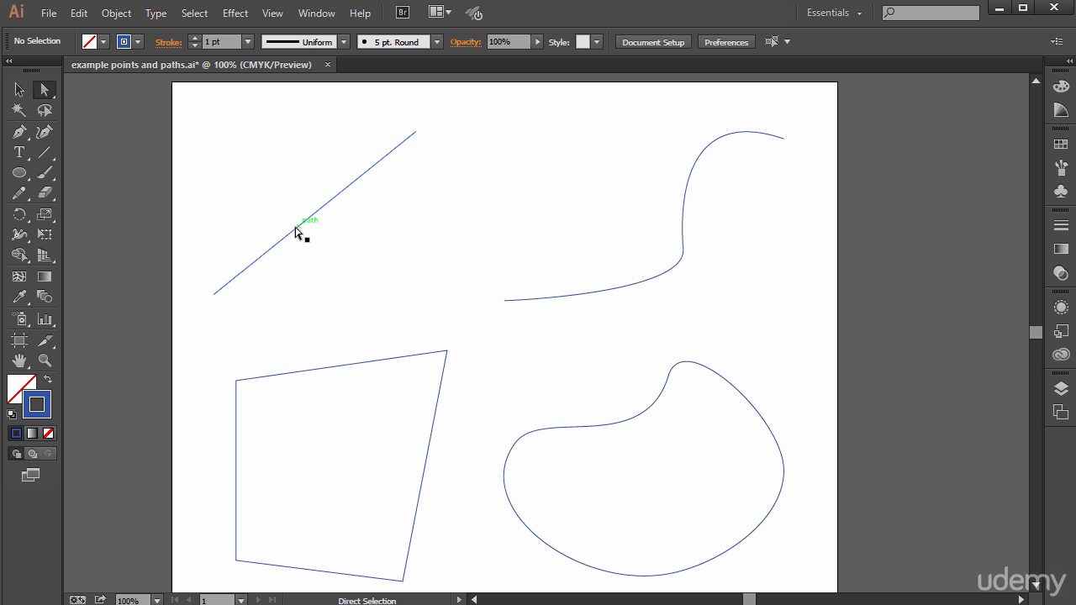
{"action": "mouse_move", "coordinate": [249, 287]}
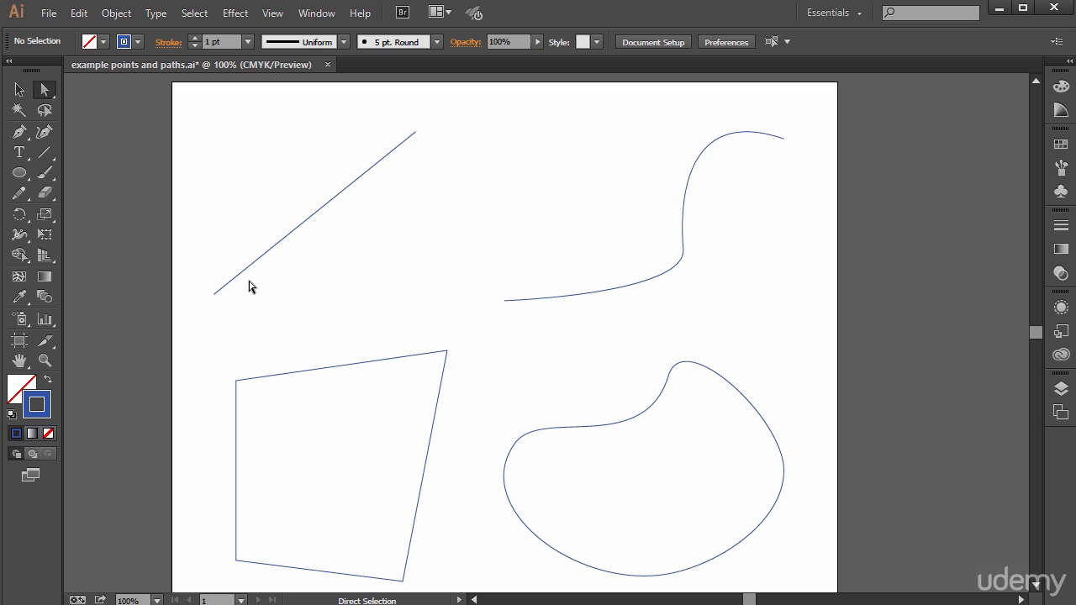